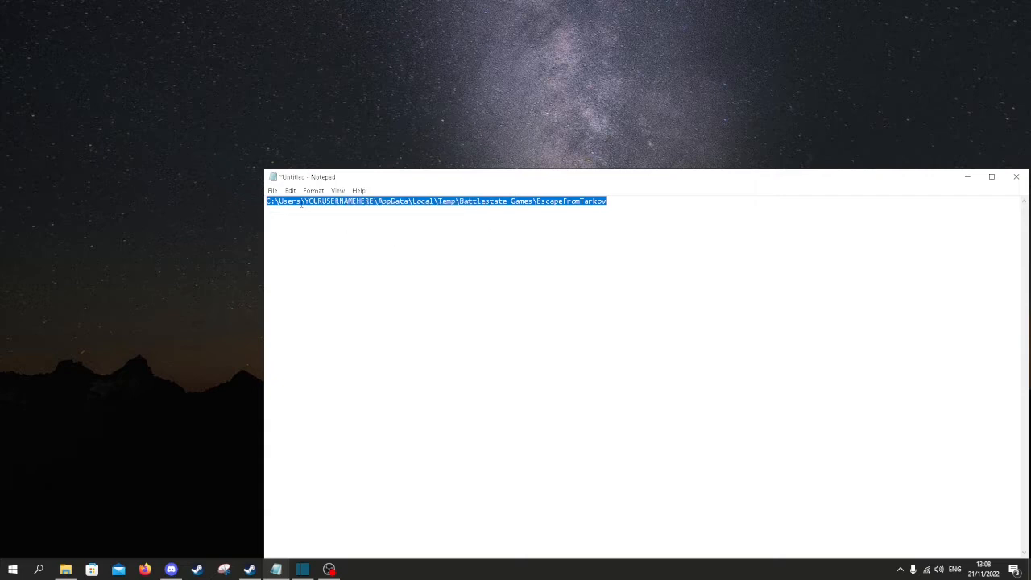
mouse_move(66, 570)
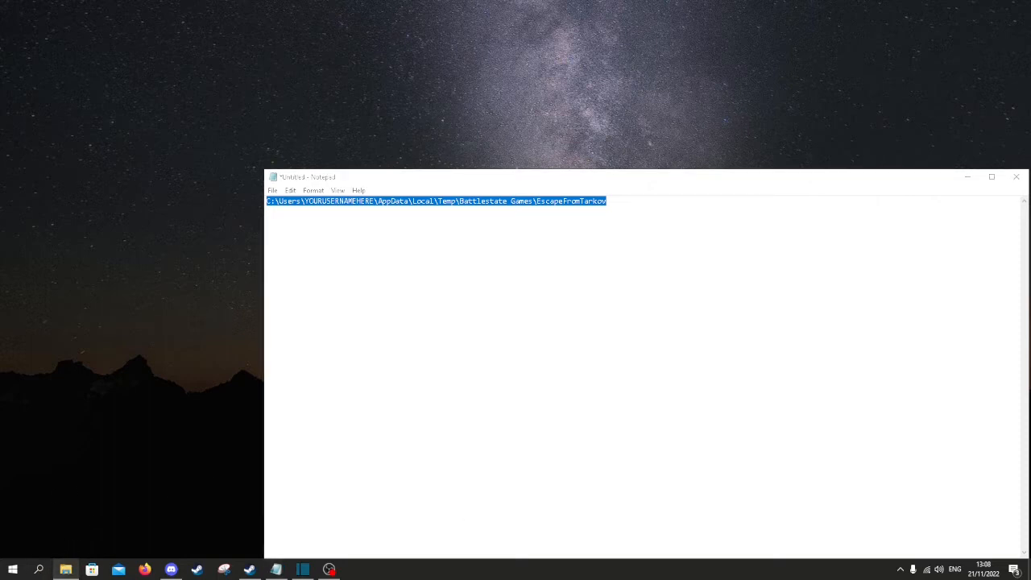
Enter the copied Battlestate Games EscapeFromTarkov temp folder path in the address bar
click(65, 570)
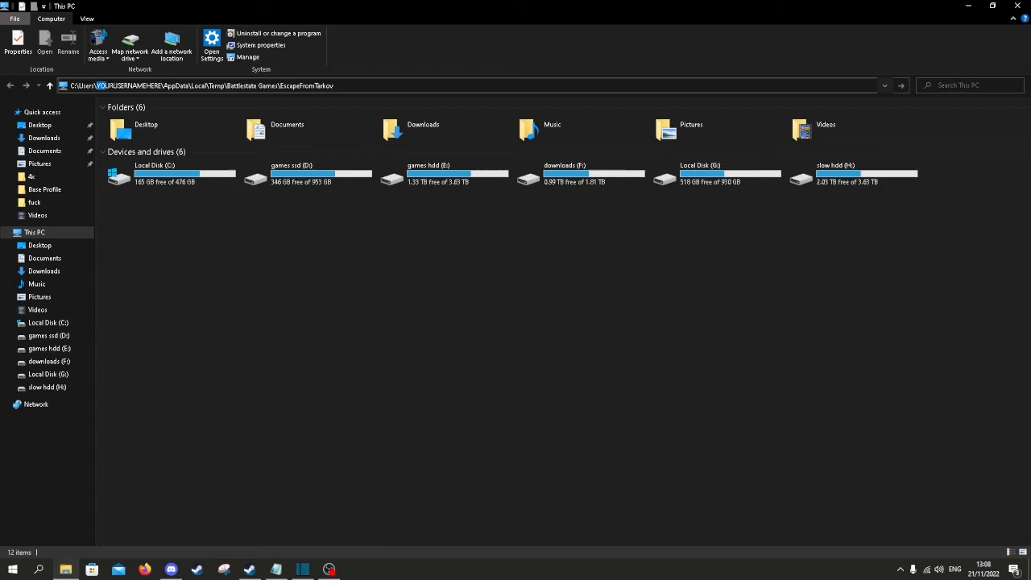
mouse_move(287, 129)
text(elias)
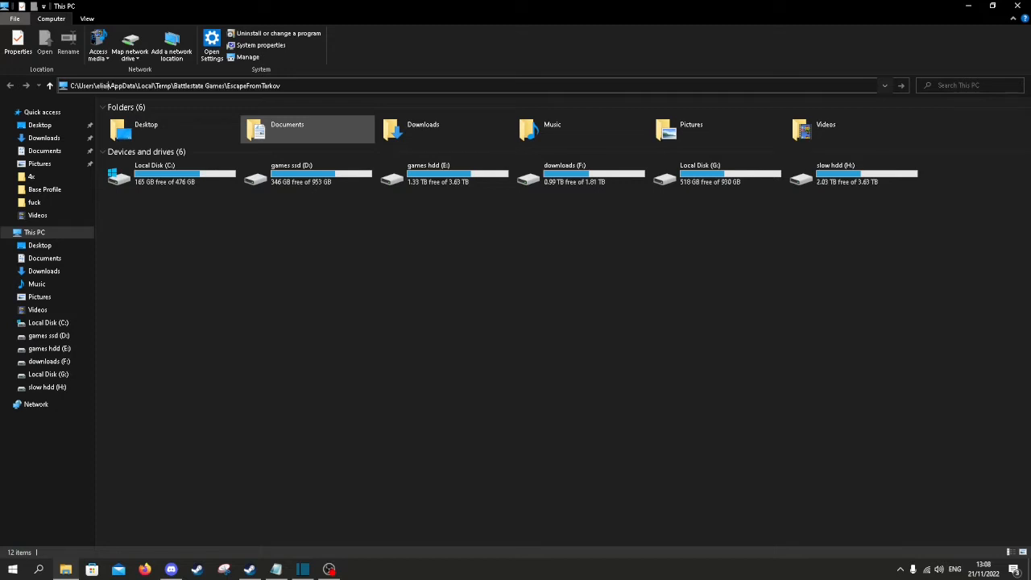
mouse_move(308, 99)
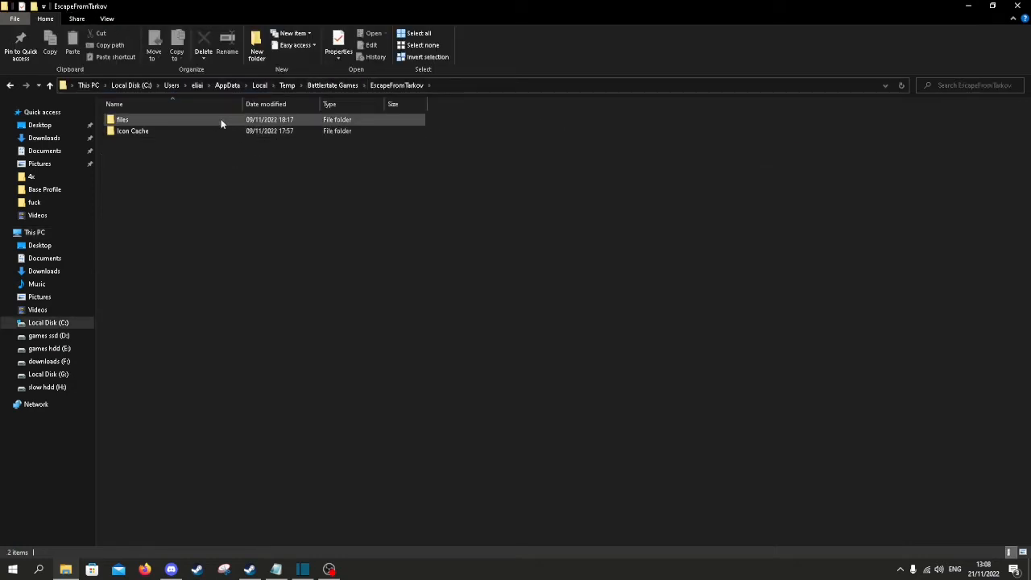
mouse_move(153, 122)
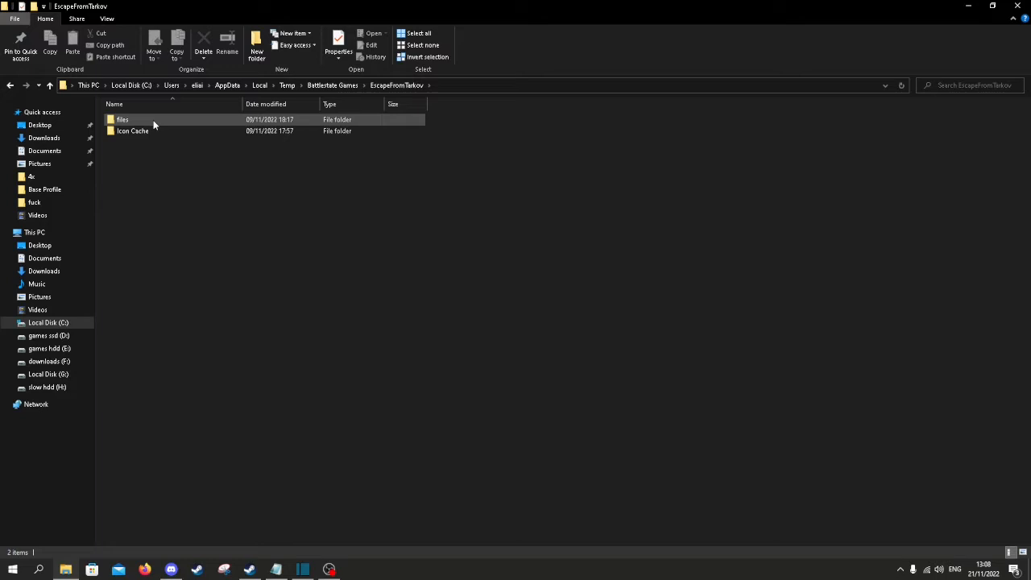
double_click(123, 119)
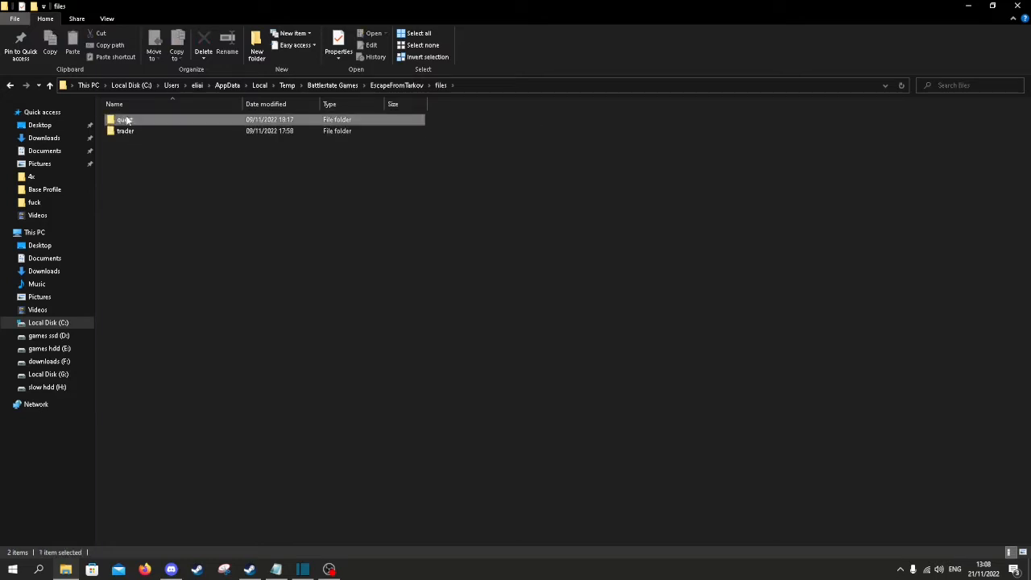
double_click(126, 119)
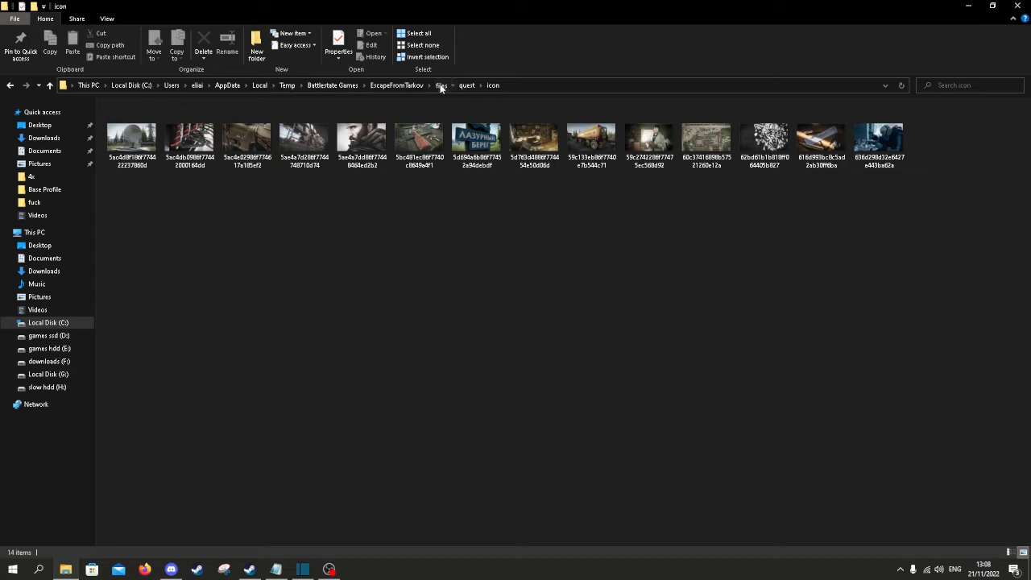
click(442, 86)
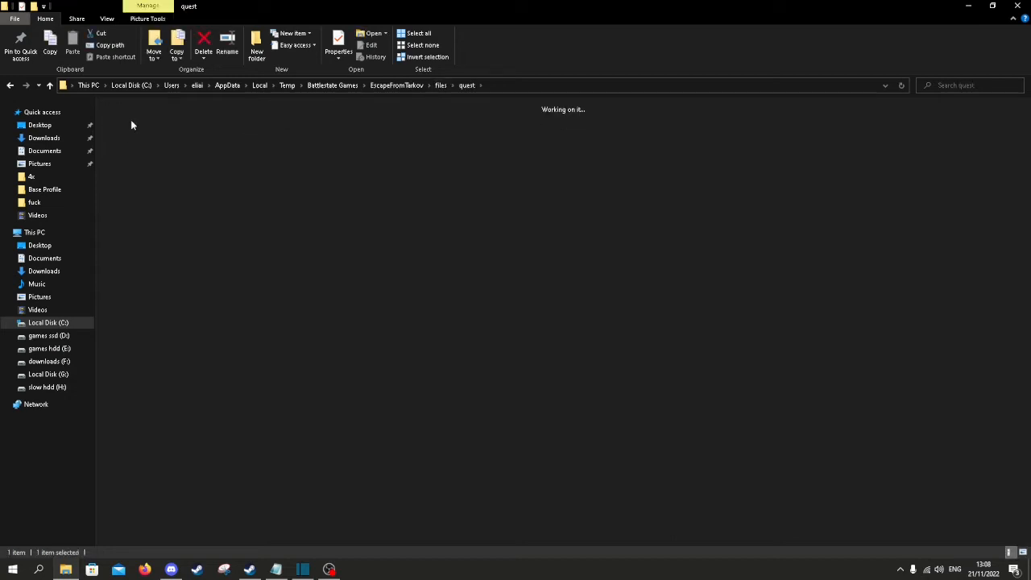
click(10, 86)
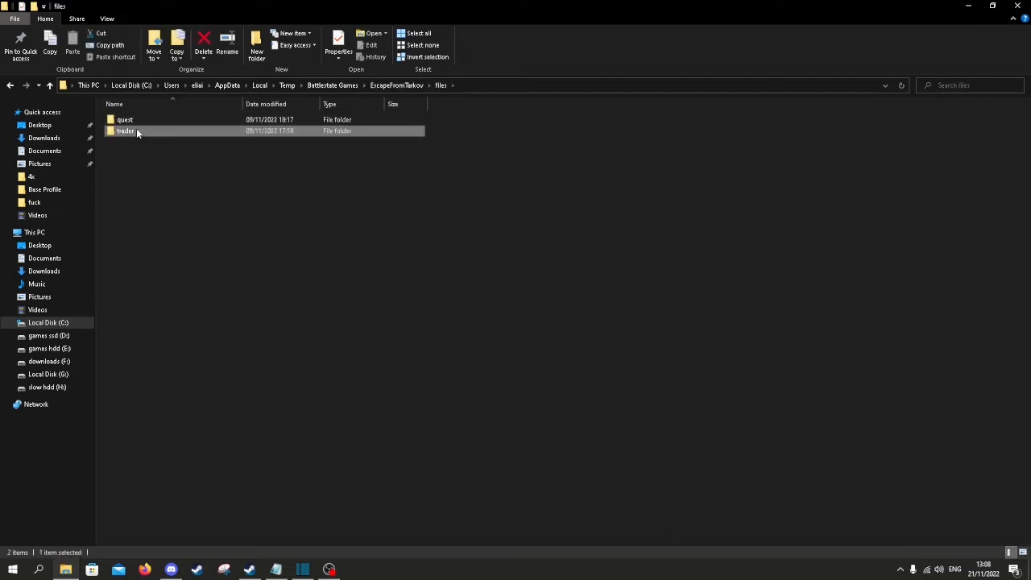
double_click(126, 131)
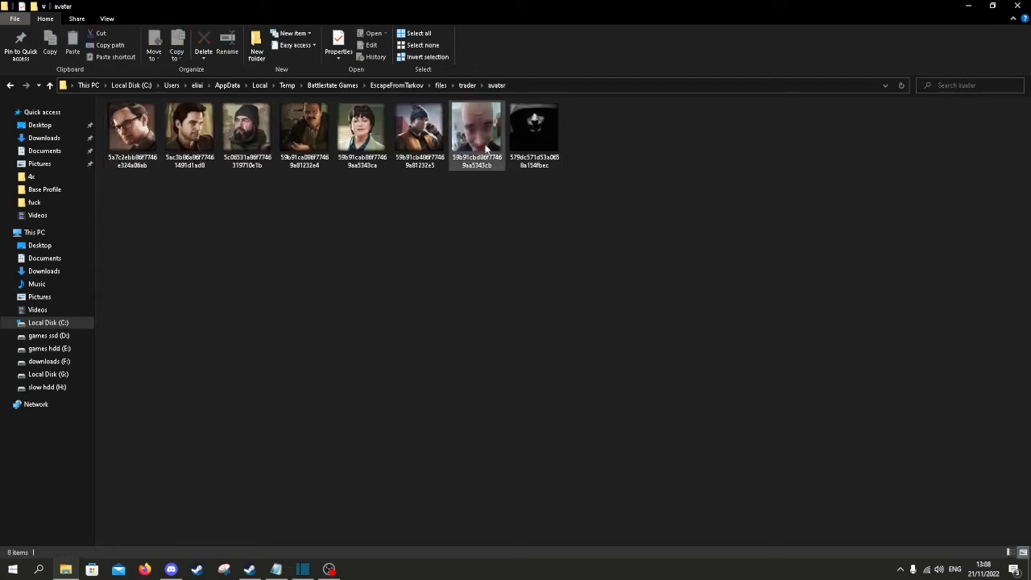
mouse_move(454, 89)
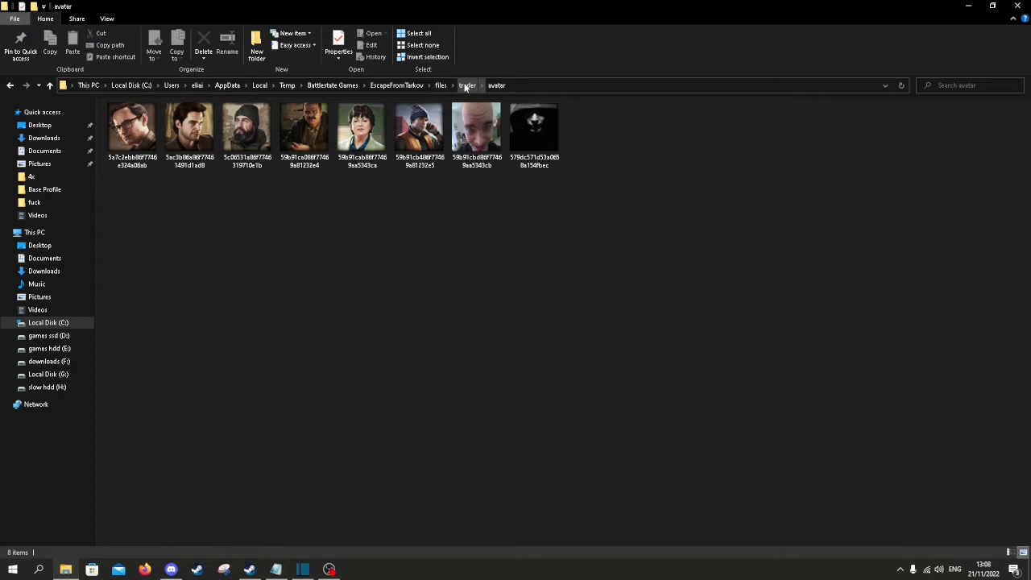
mouse_move(442, 86)
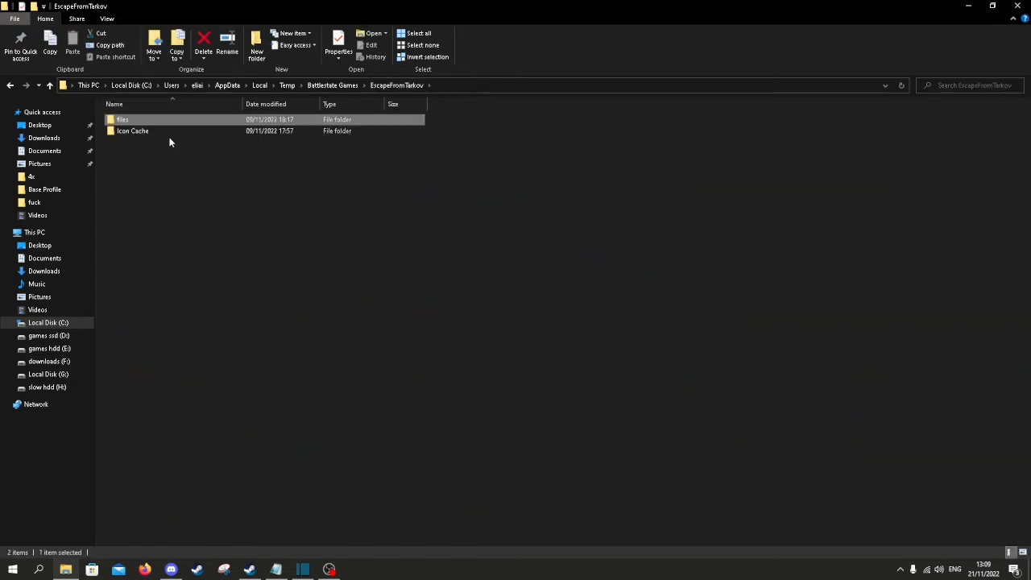
Browse the live Icon Cache folder and check the properties of icon 3
double_click(132, 131)
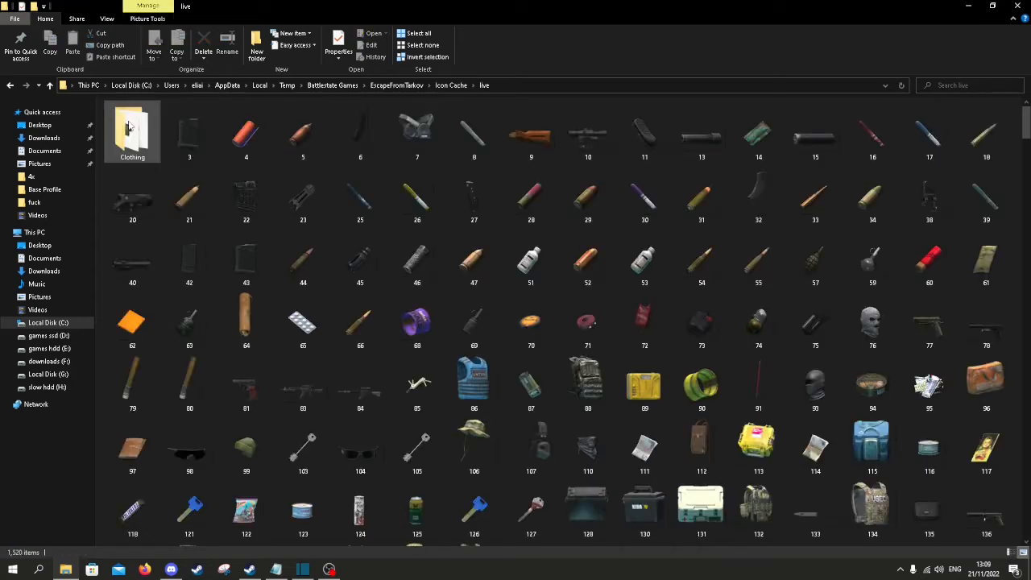
click(245, 257)
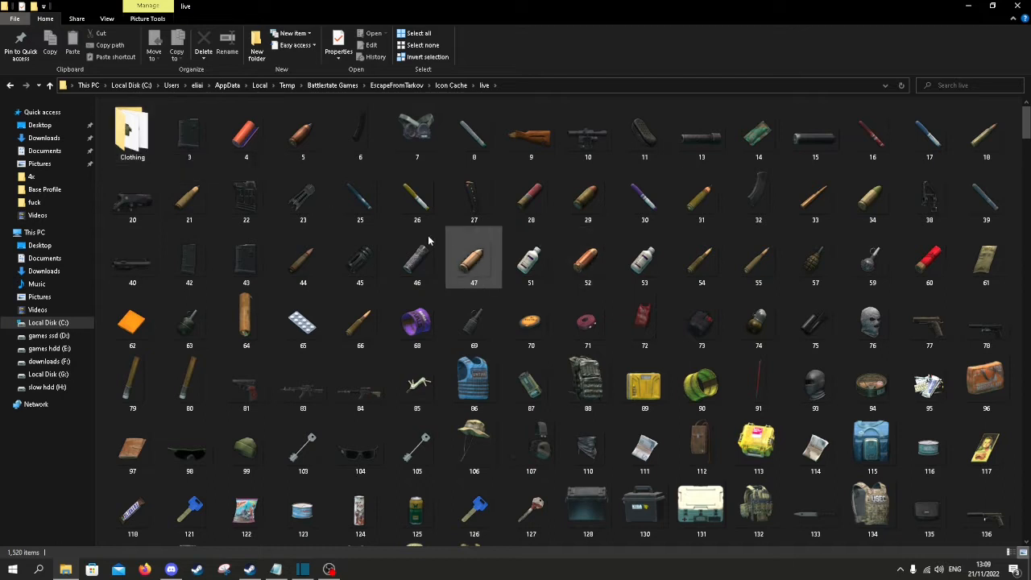
right_click(132, 129)
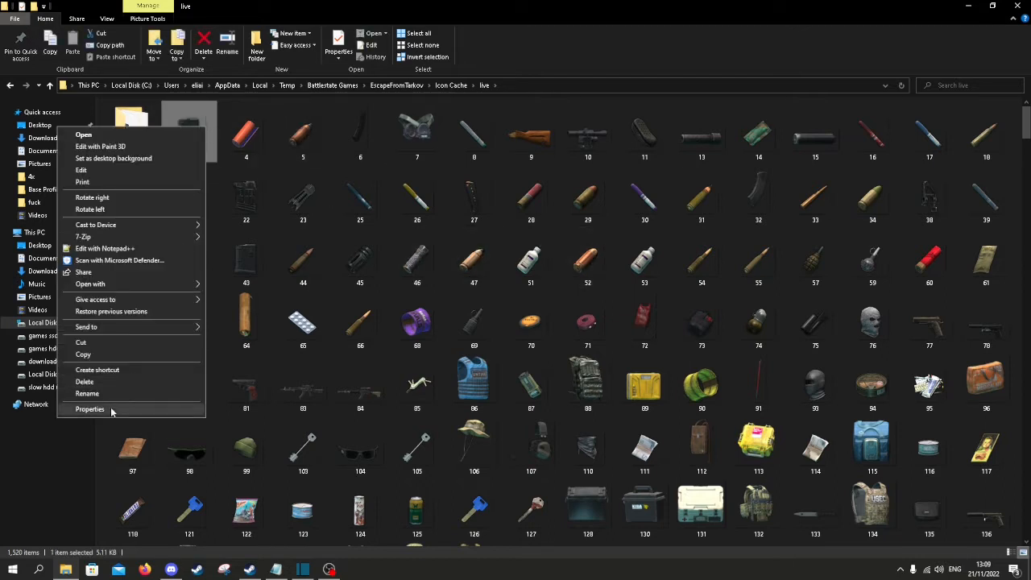
click(90, 409)
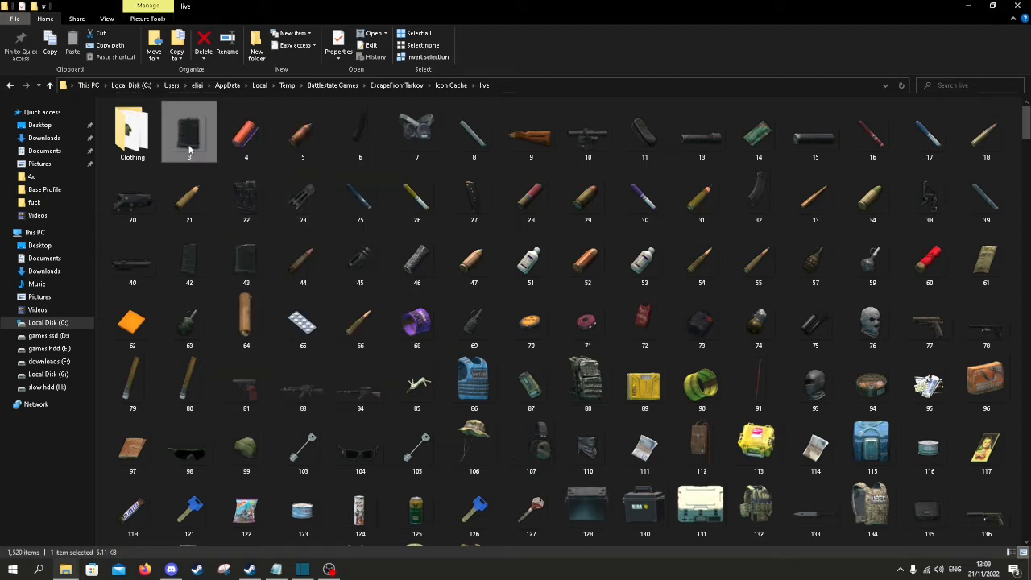
mouse_move(200, 128)
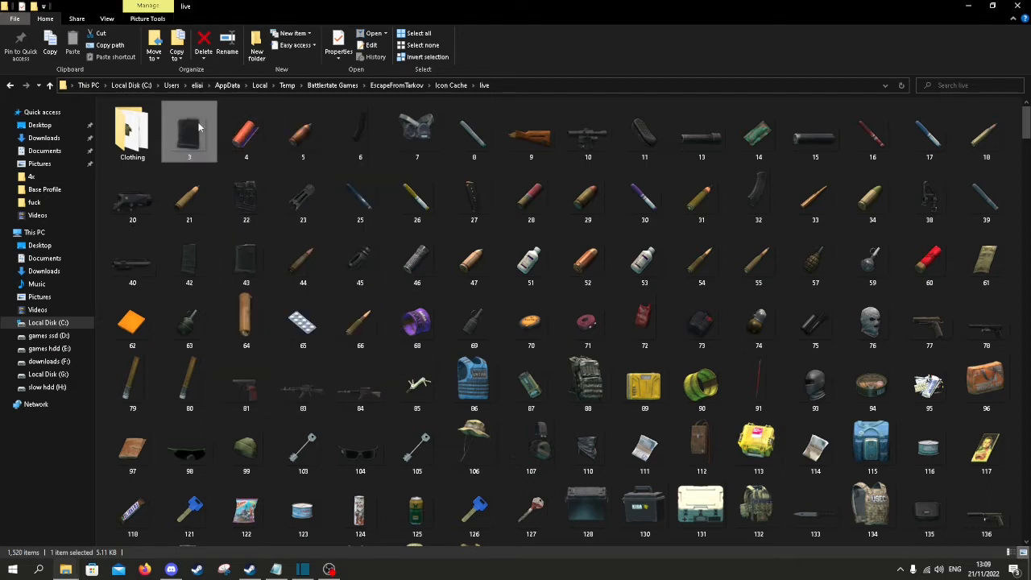
click(532, 383)
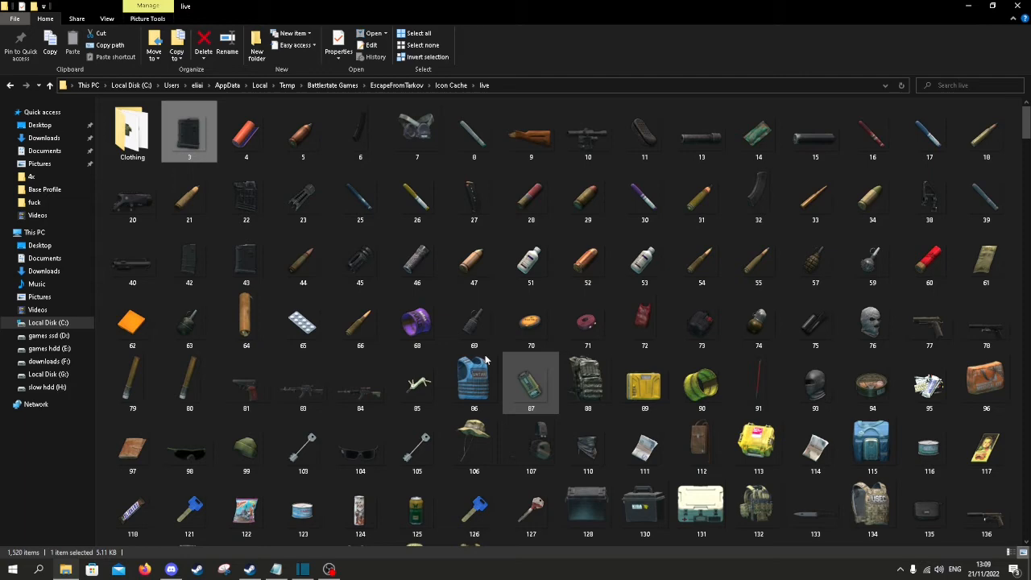
Send the bucket hat icon 106 to paint.net via Open with
scroll(down, 3)
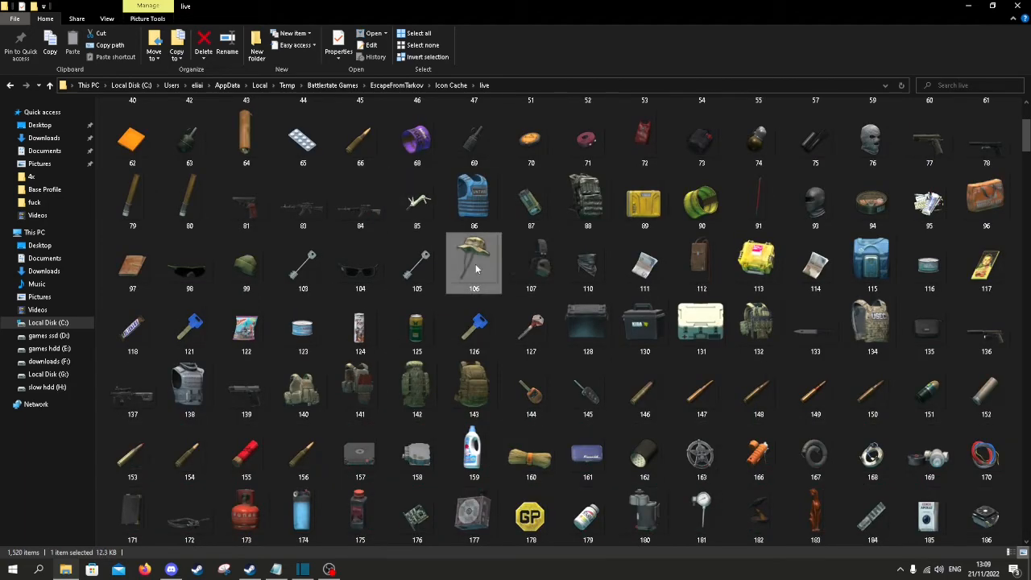
right_click(474, 261)
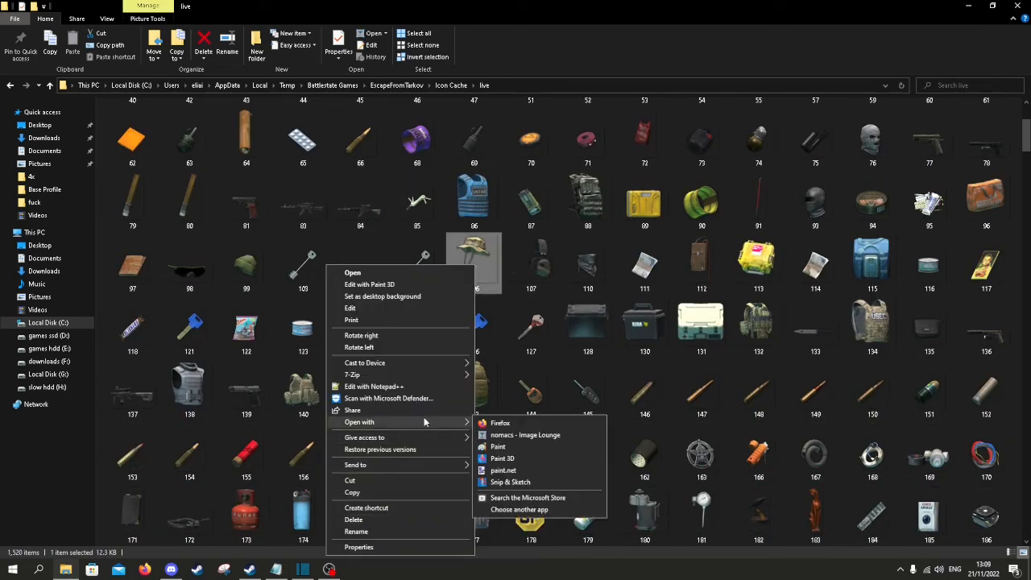
click(503, 470)
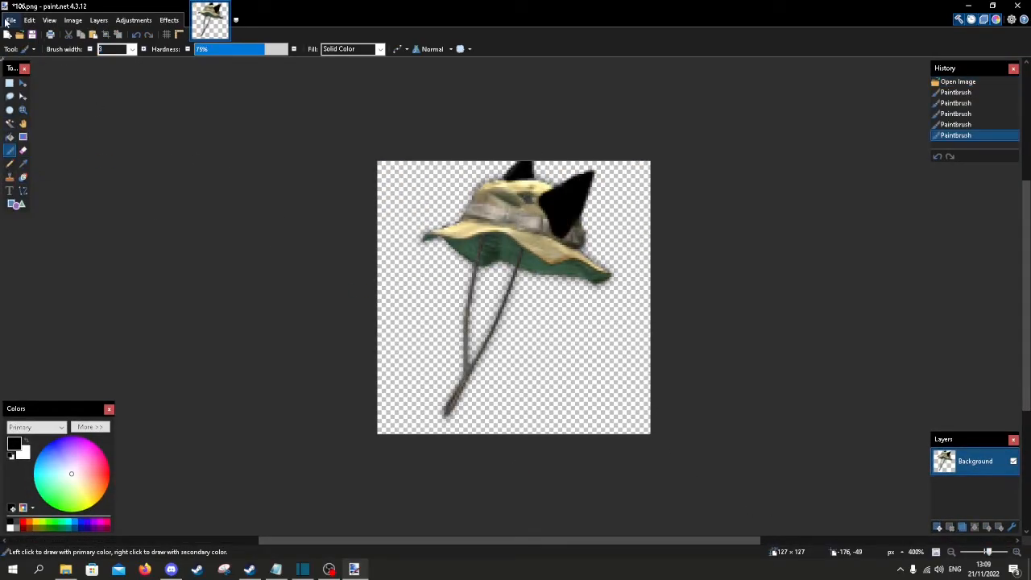
Save the hat icon with the black pointed ears painted on
click(10, 19)
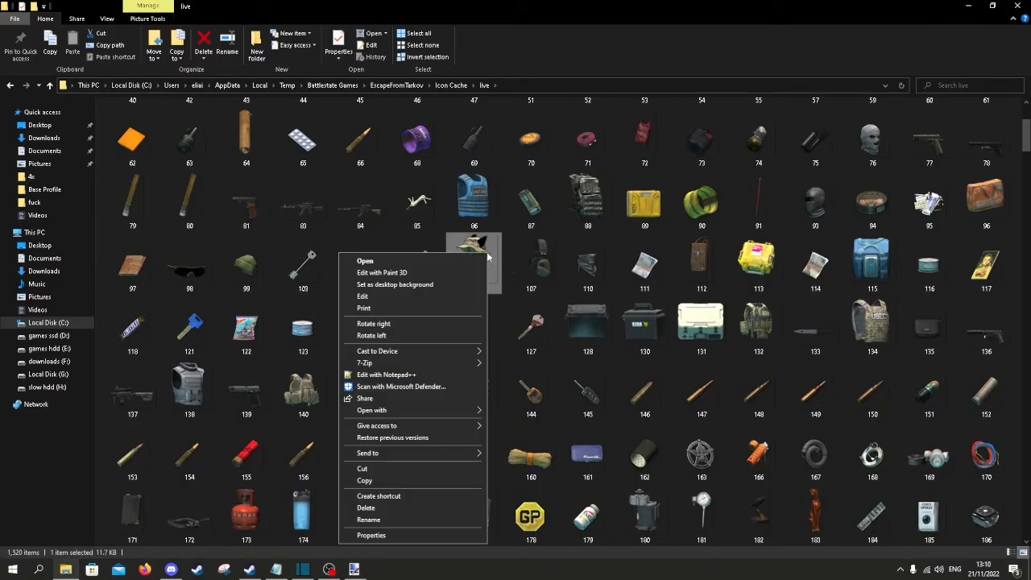
Mark icon 106 as Read-only and apply its properties
click(370, 535)
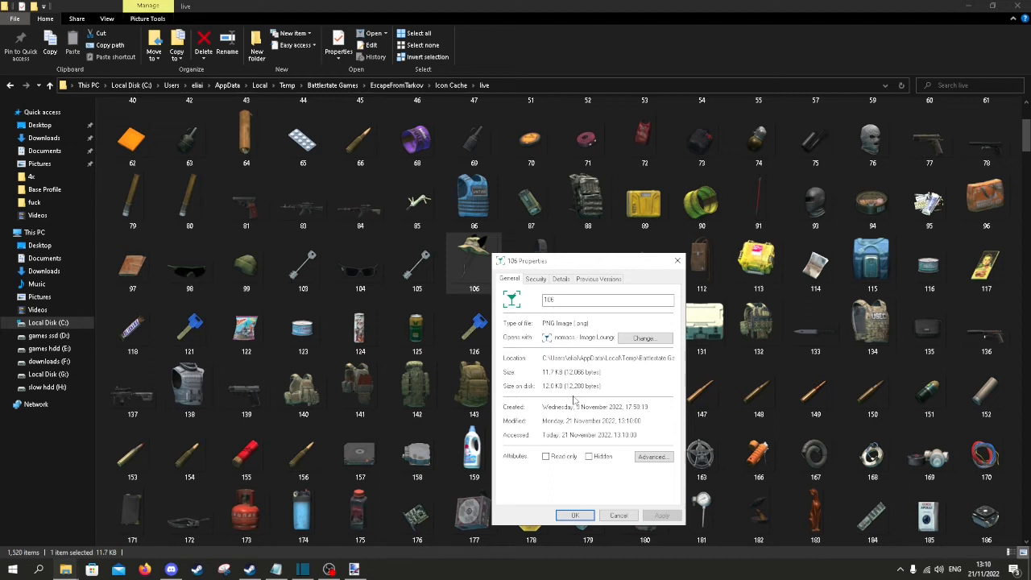
click(619, 516)
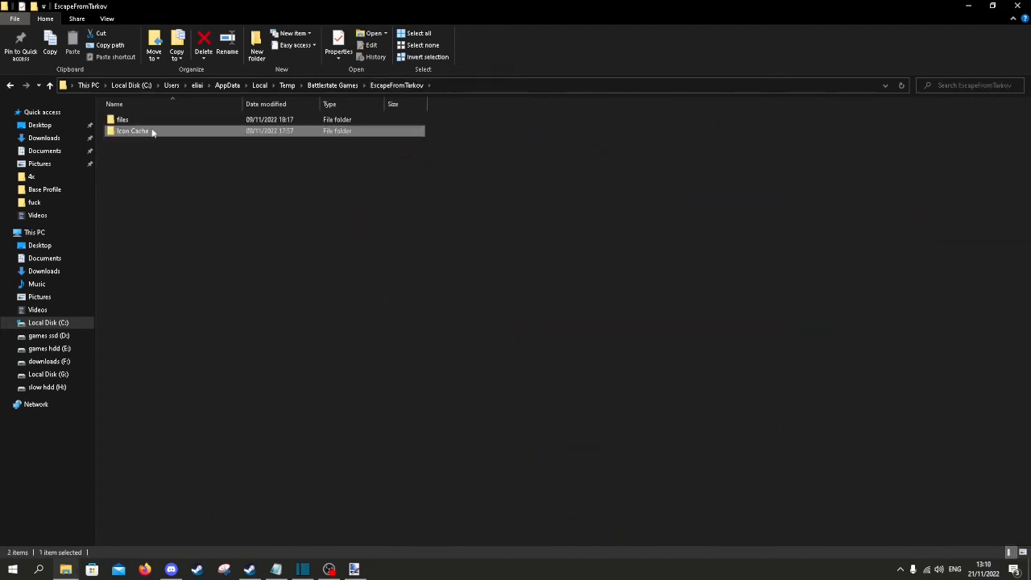
Browse files › quest, then head back up to the Battlestate Games folder
double_click(123, 119)
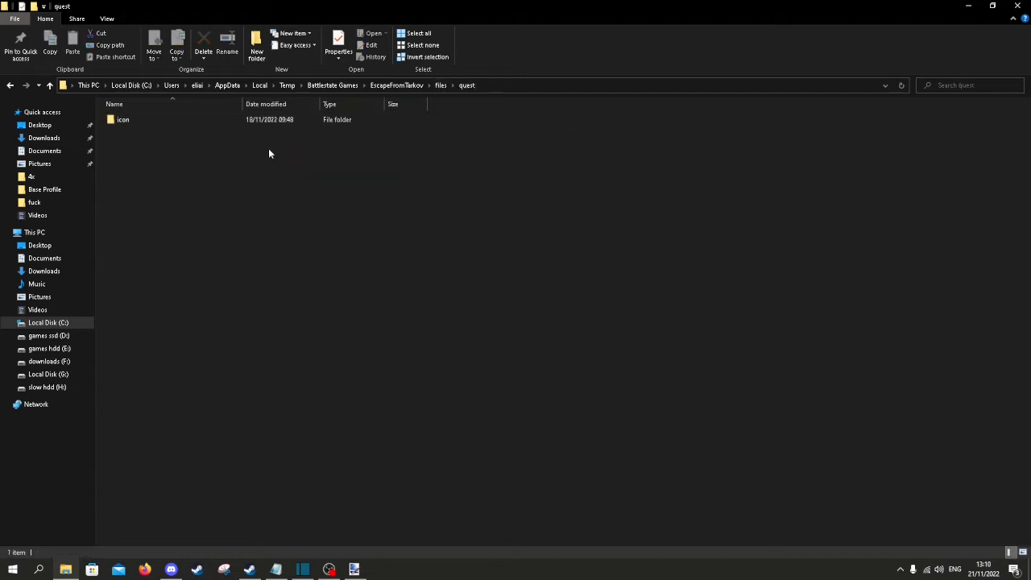
mouse_move(323, 174)
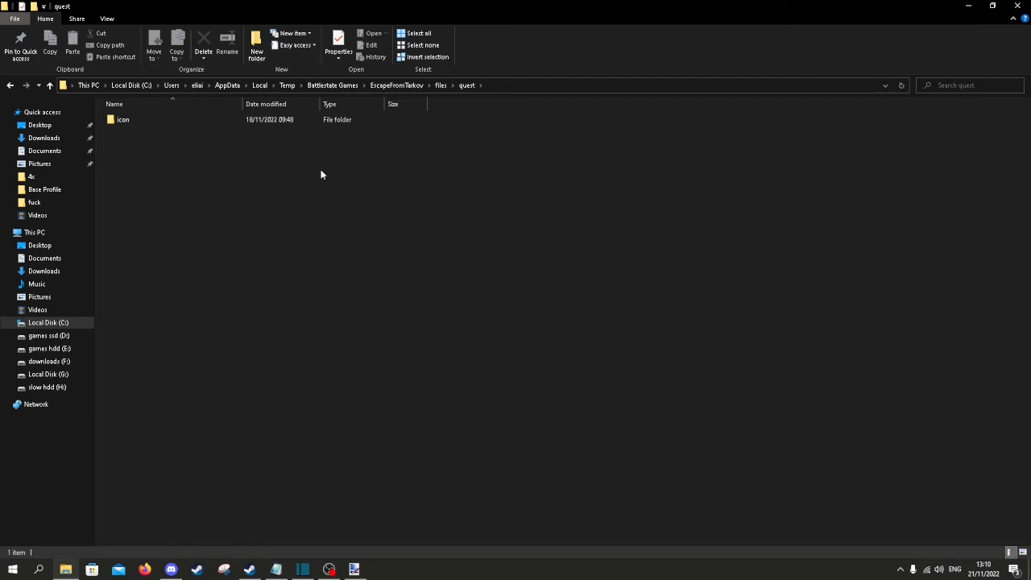
mouse_move(397, 85)
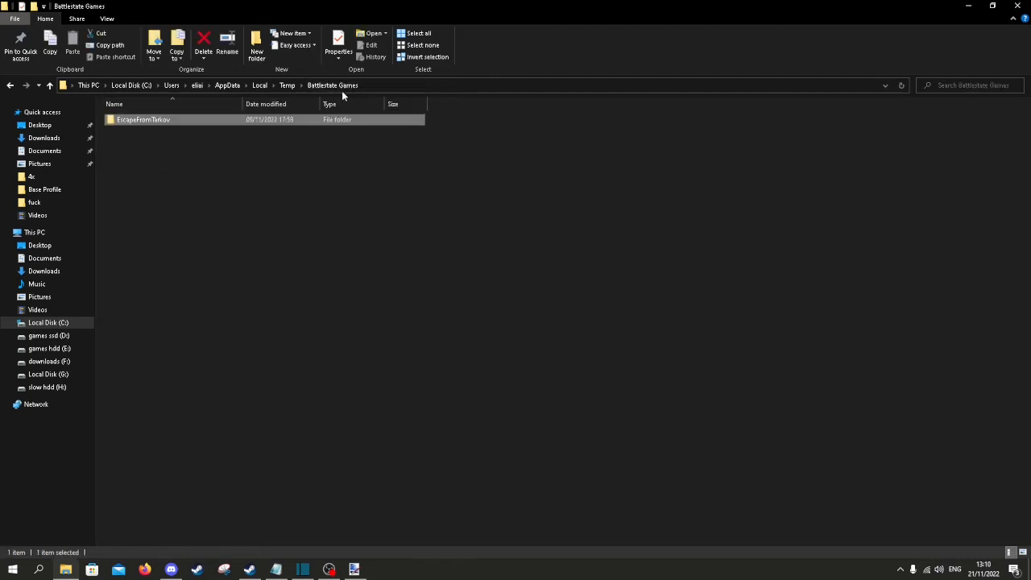
click(13, 571)
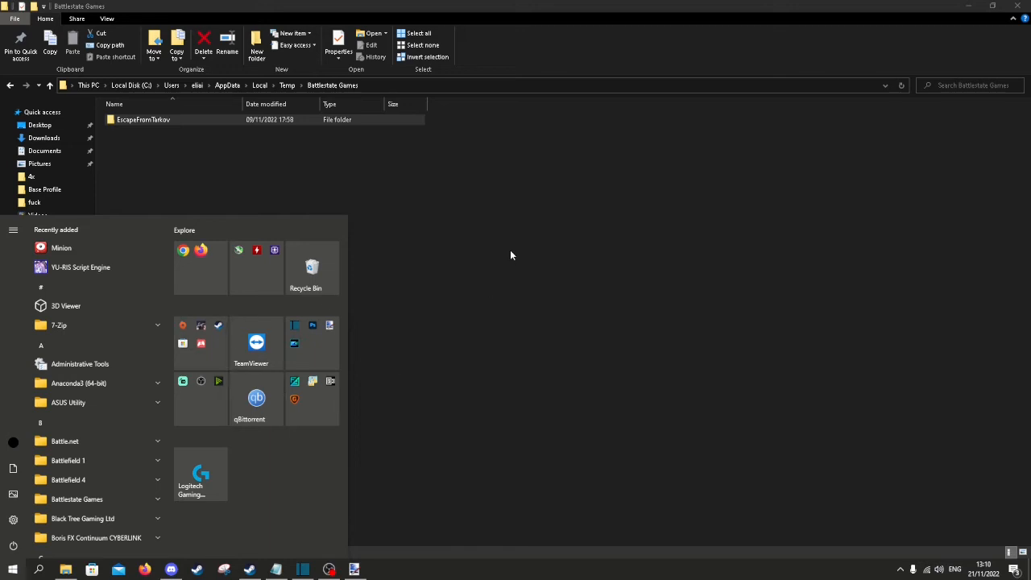
Set the custom trader avatar image in the avatar folder to Read-only
double_click(144, 120)
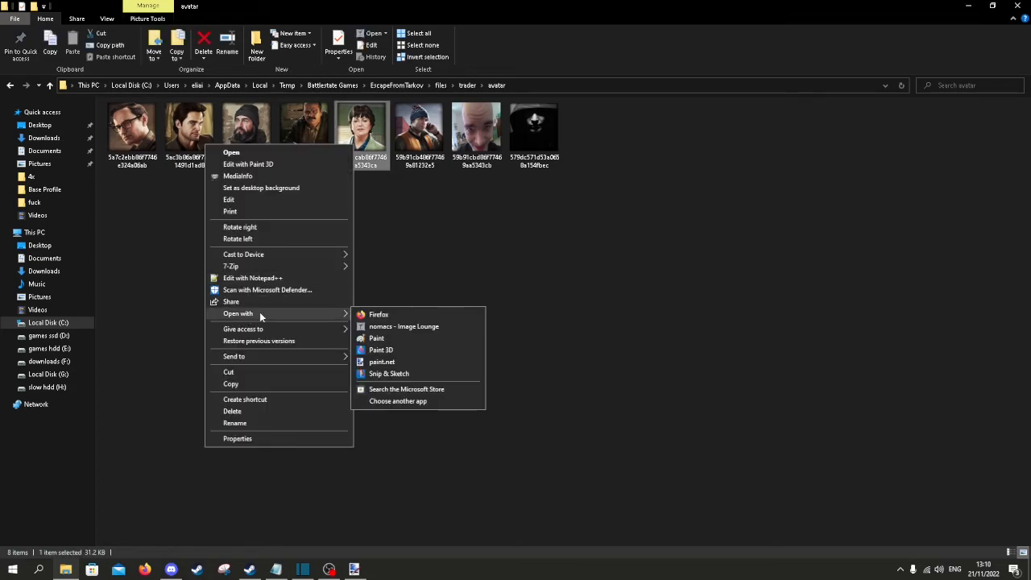
click(382, 361)
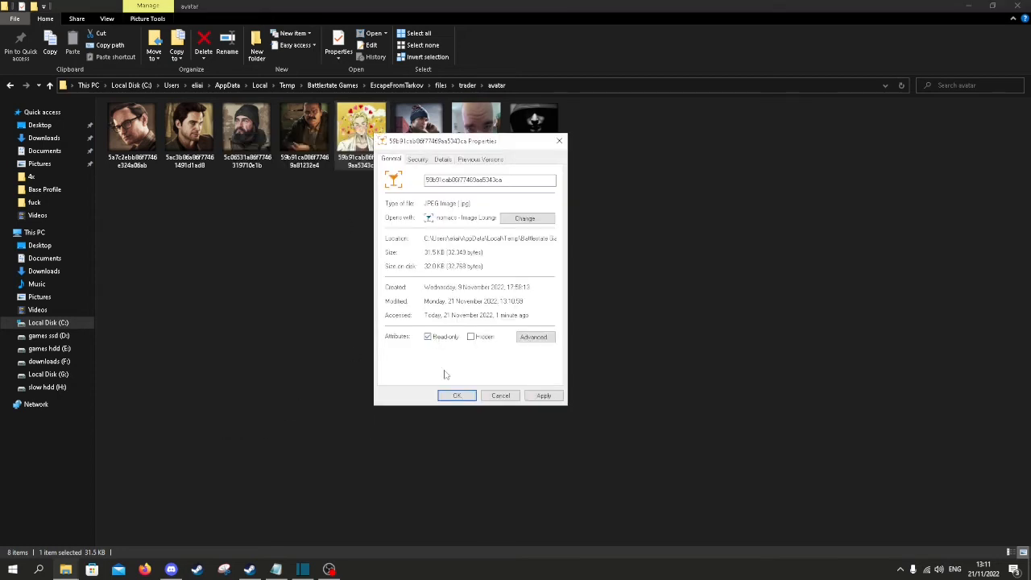
click(13, 571)
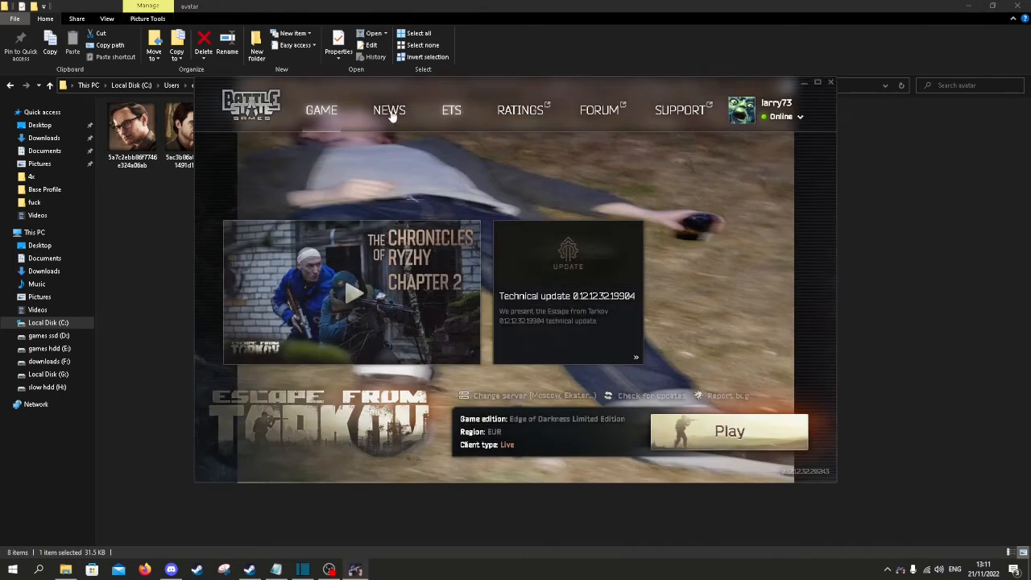
mouse_move(200, 169)
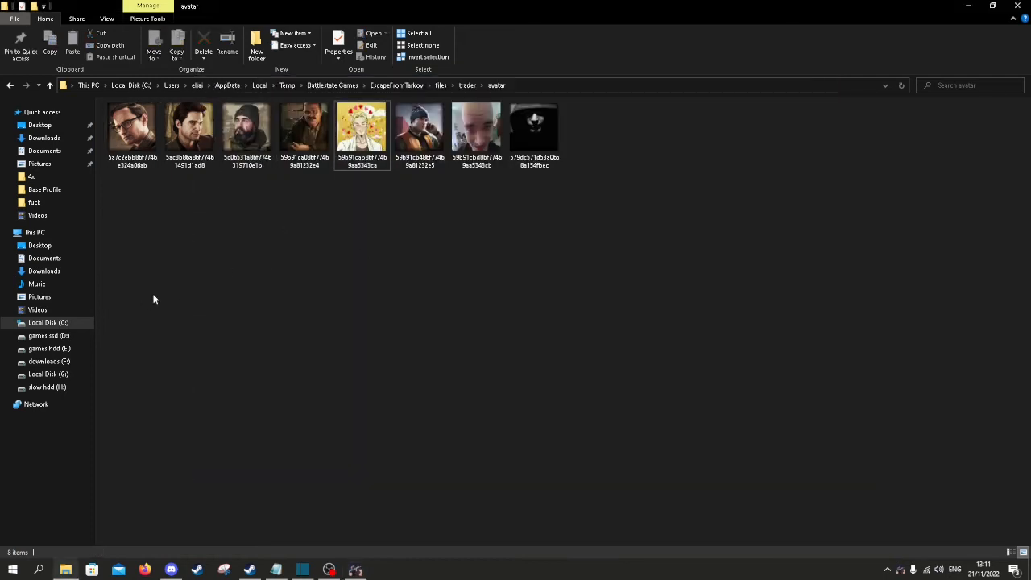
mouse_move(308, 381)
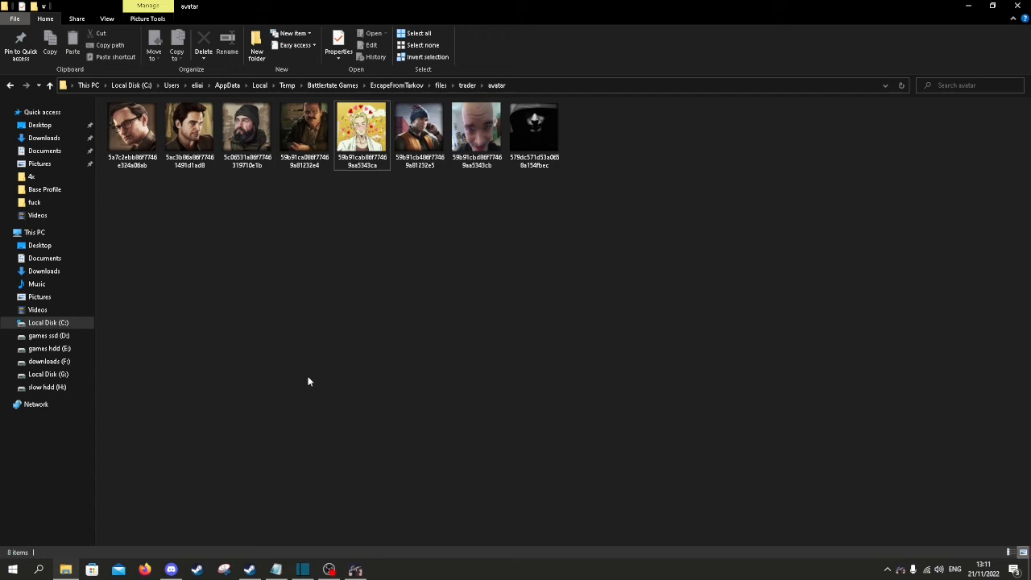
mouse_move(127, 262)
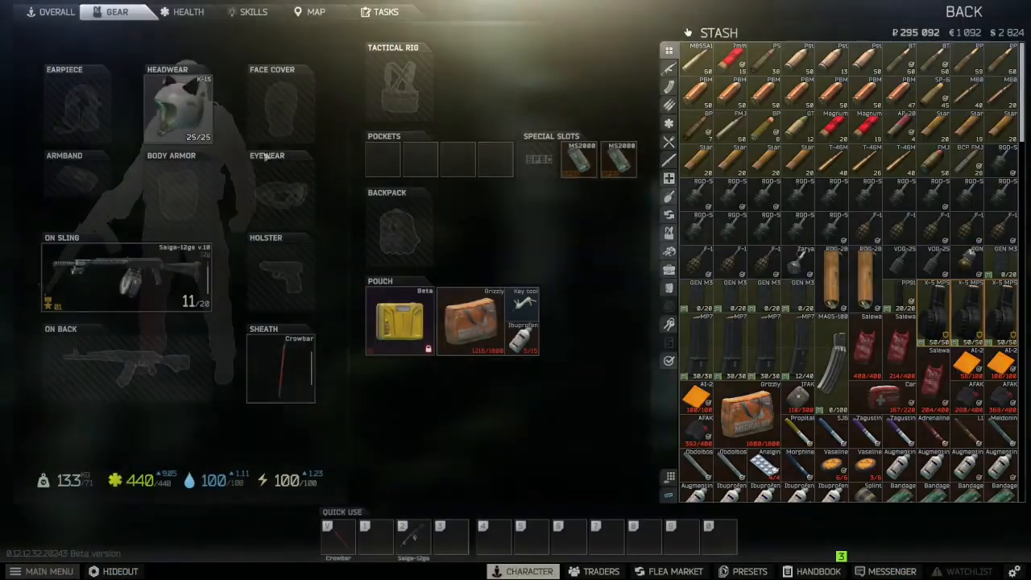
Scroll through the stash to spot the custom item icons and trader portrait
right_click(178, 105)
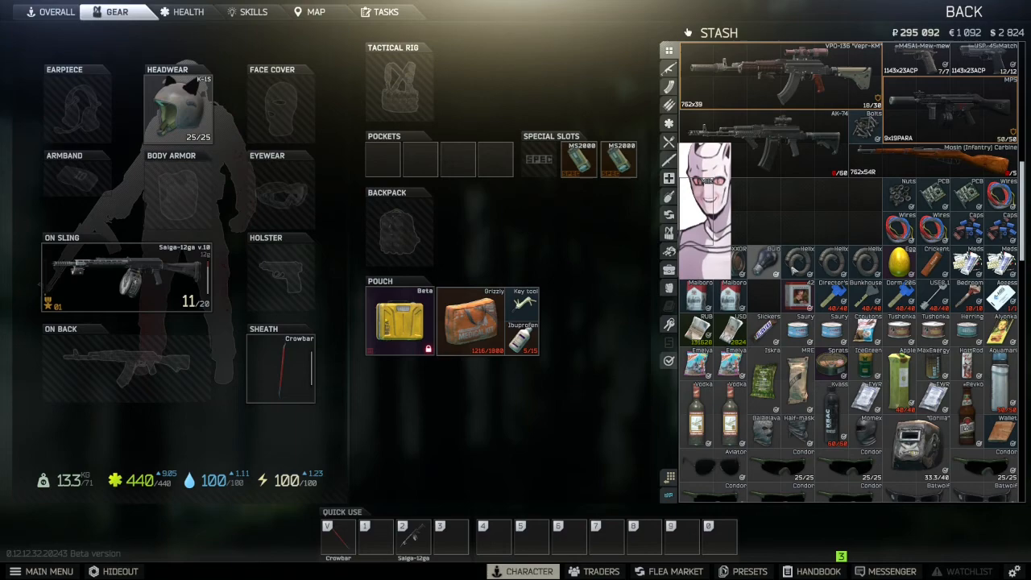
scroll(down, 3)
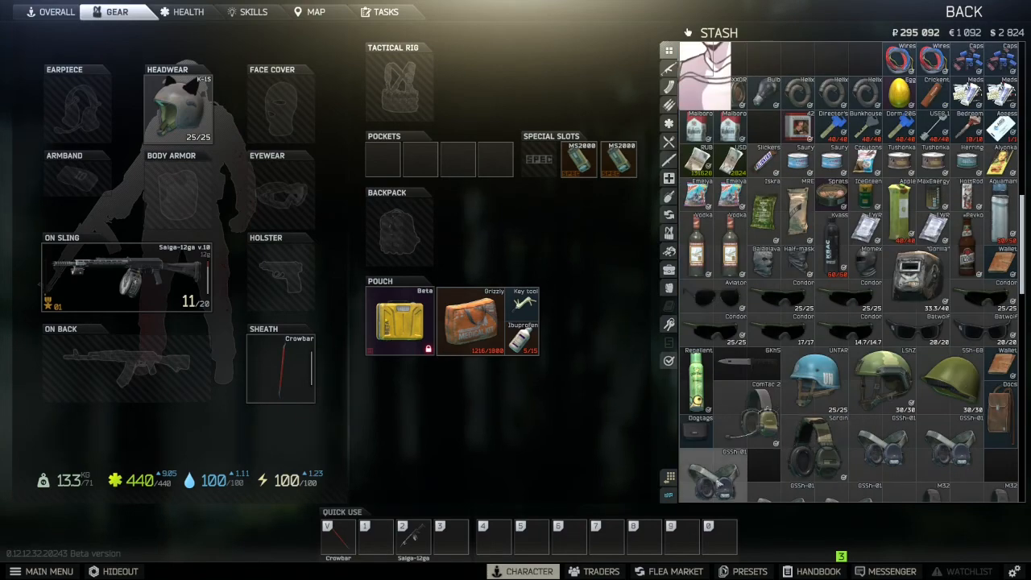
scroll(down, 3)
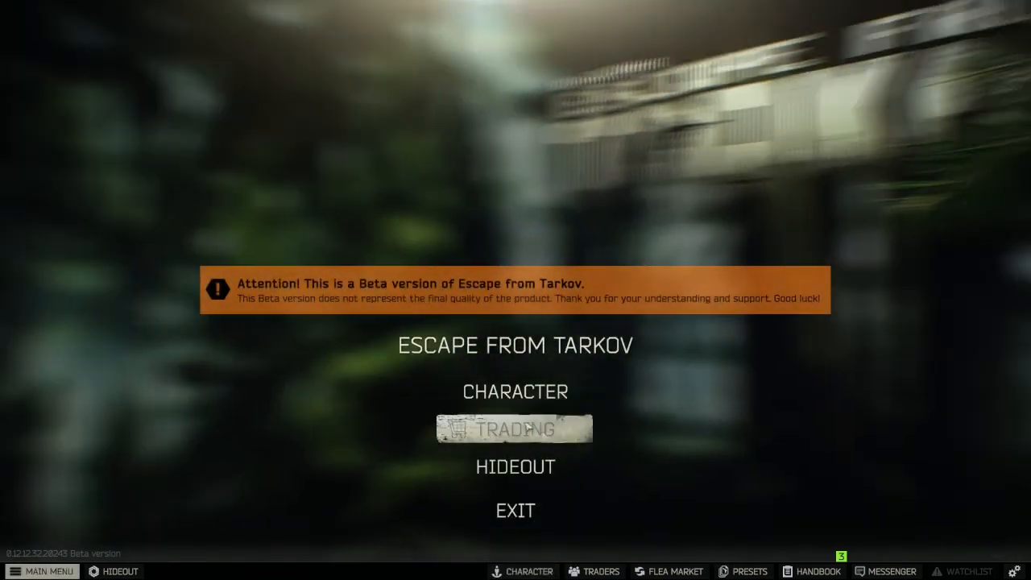
Go into Trading, view the custom trader avatar and expand the flea market Gear category
click(516, 428)
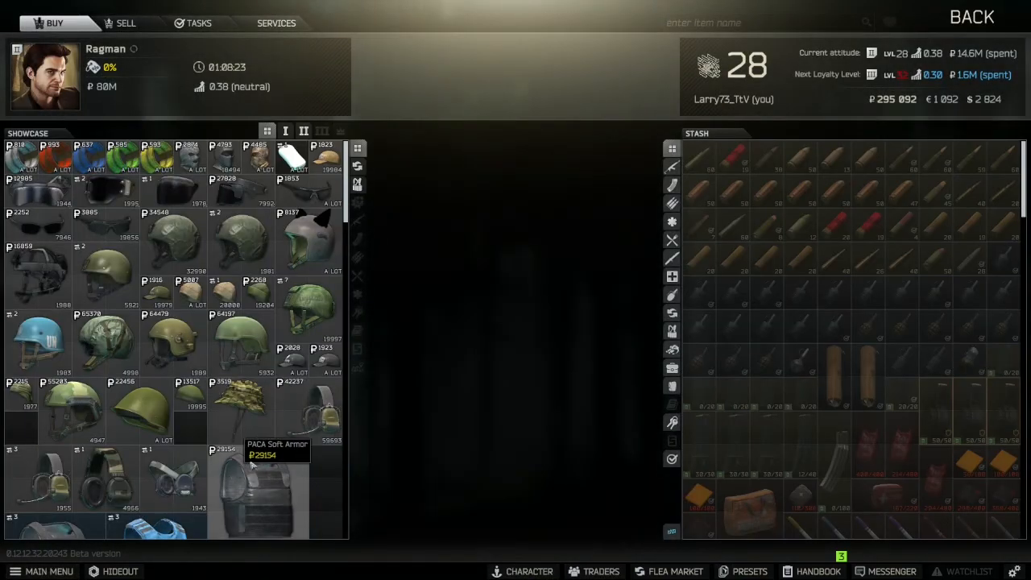
mouse_move(239, 411)
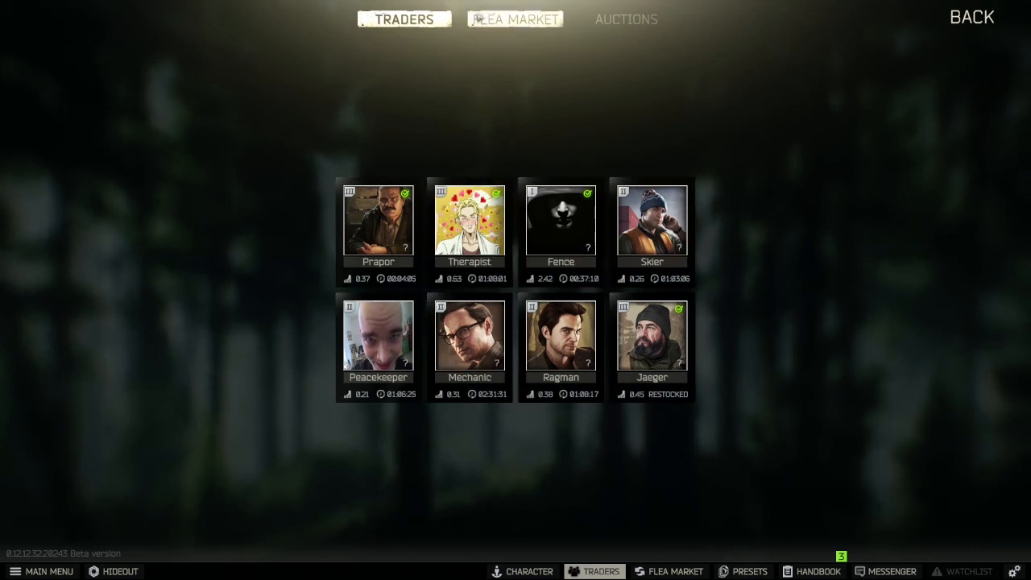
click(515, 20)
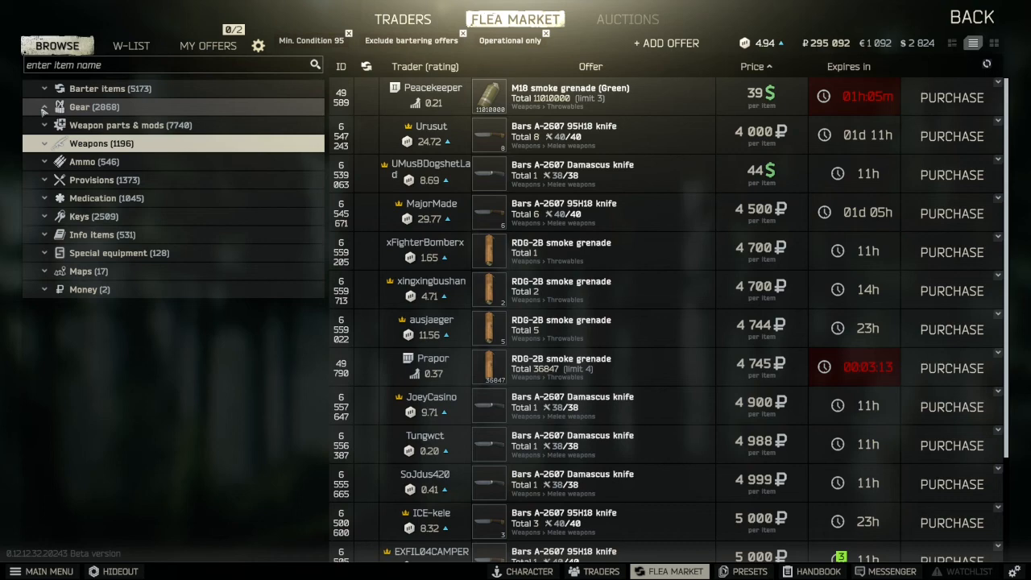
click(94, 107)
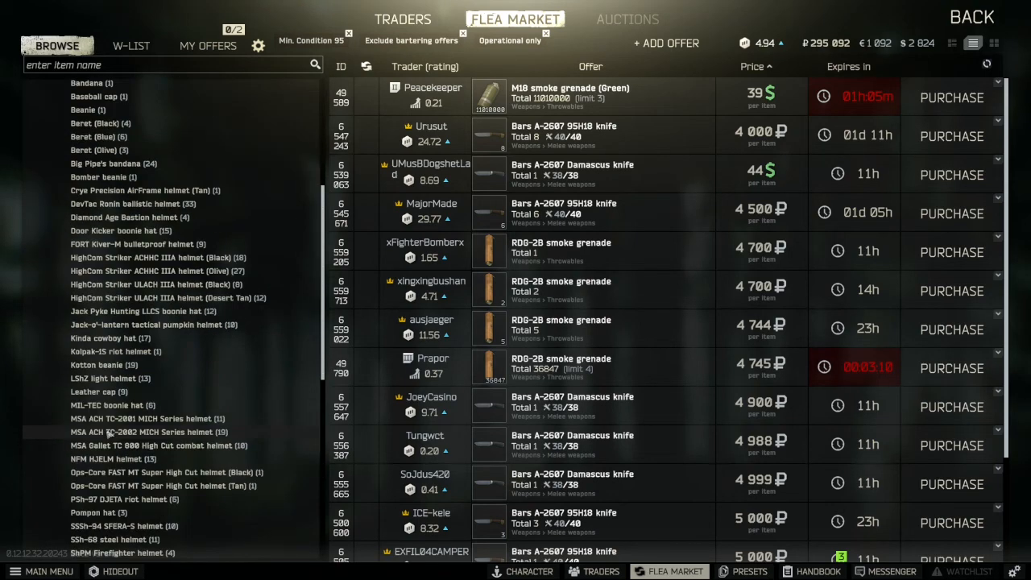
Buy a MIL-TEC boonie hat from the flea market and view it in the character stash
click(113, 406)
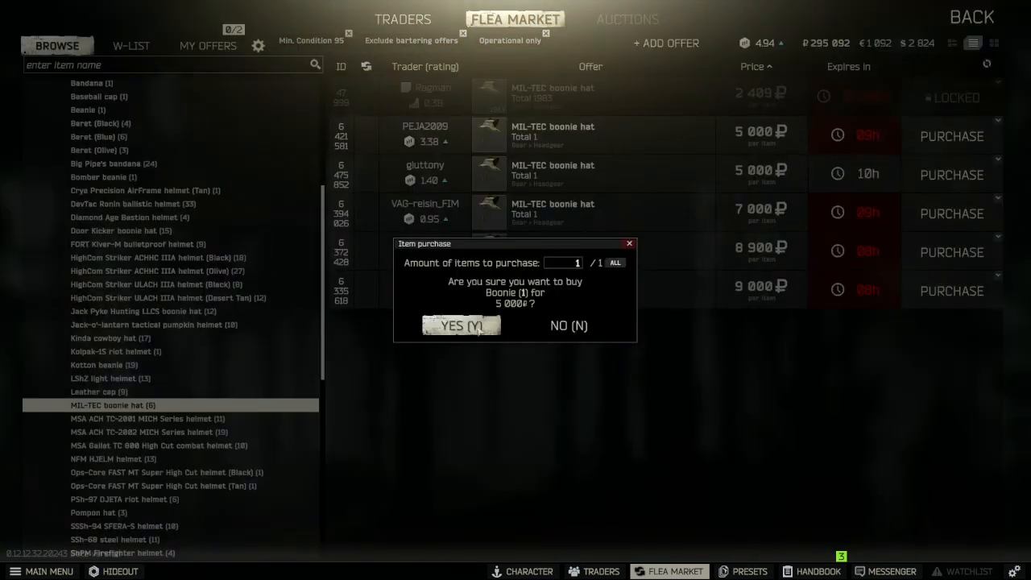
click(461, 326)
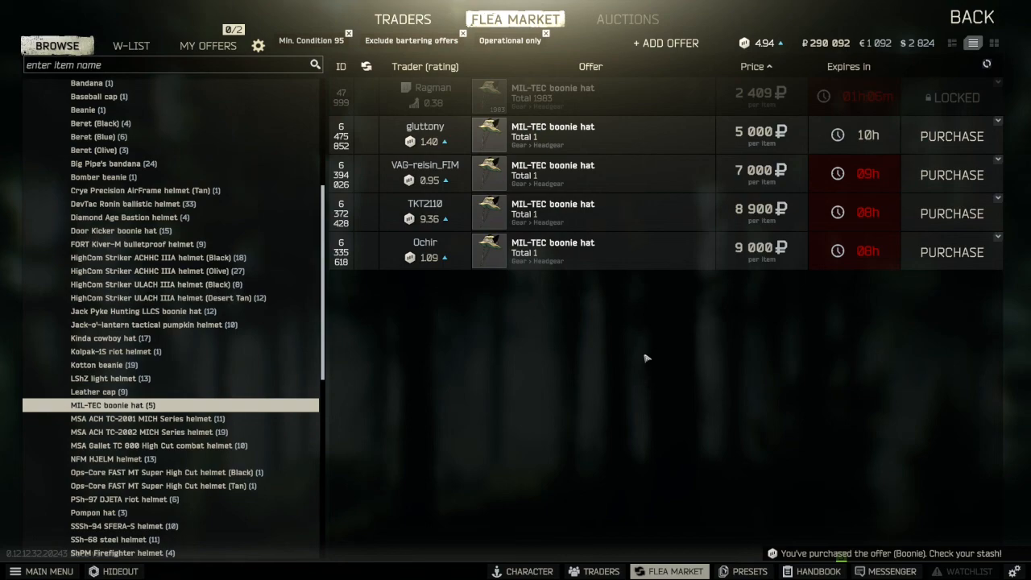
click(529, 571)
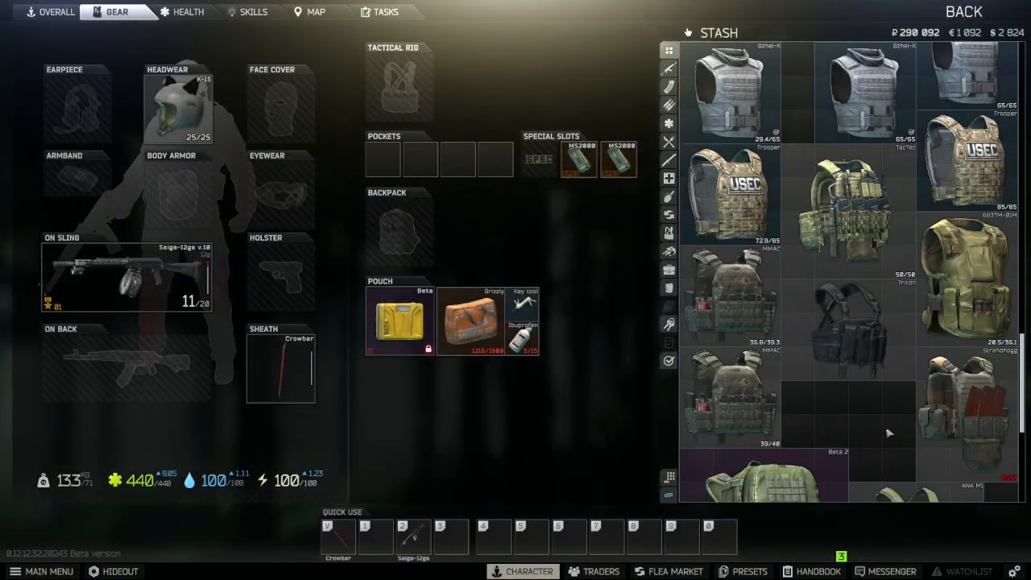
scroll(up, 3)
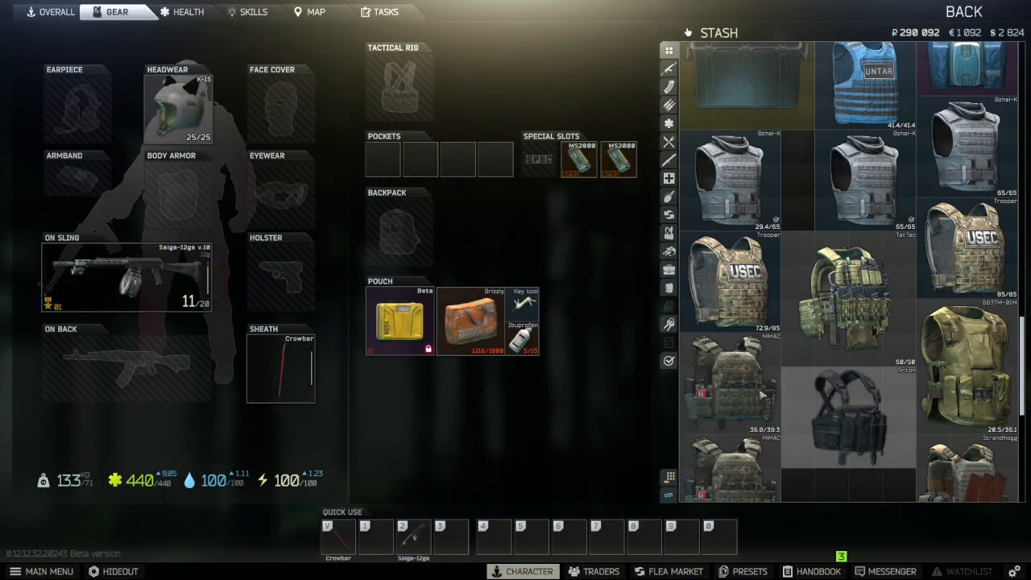